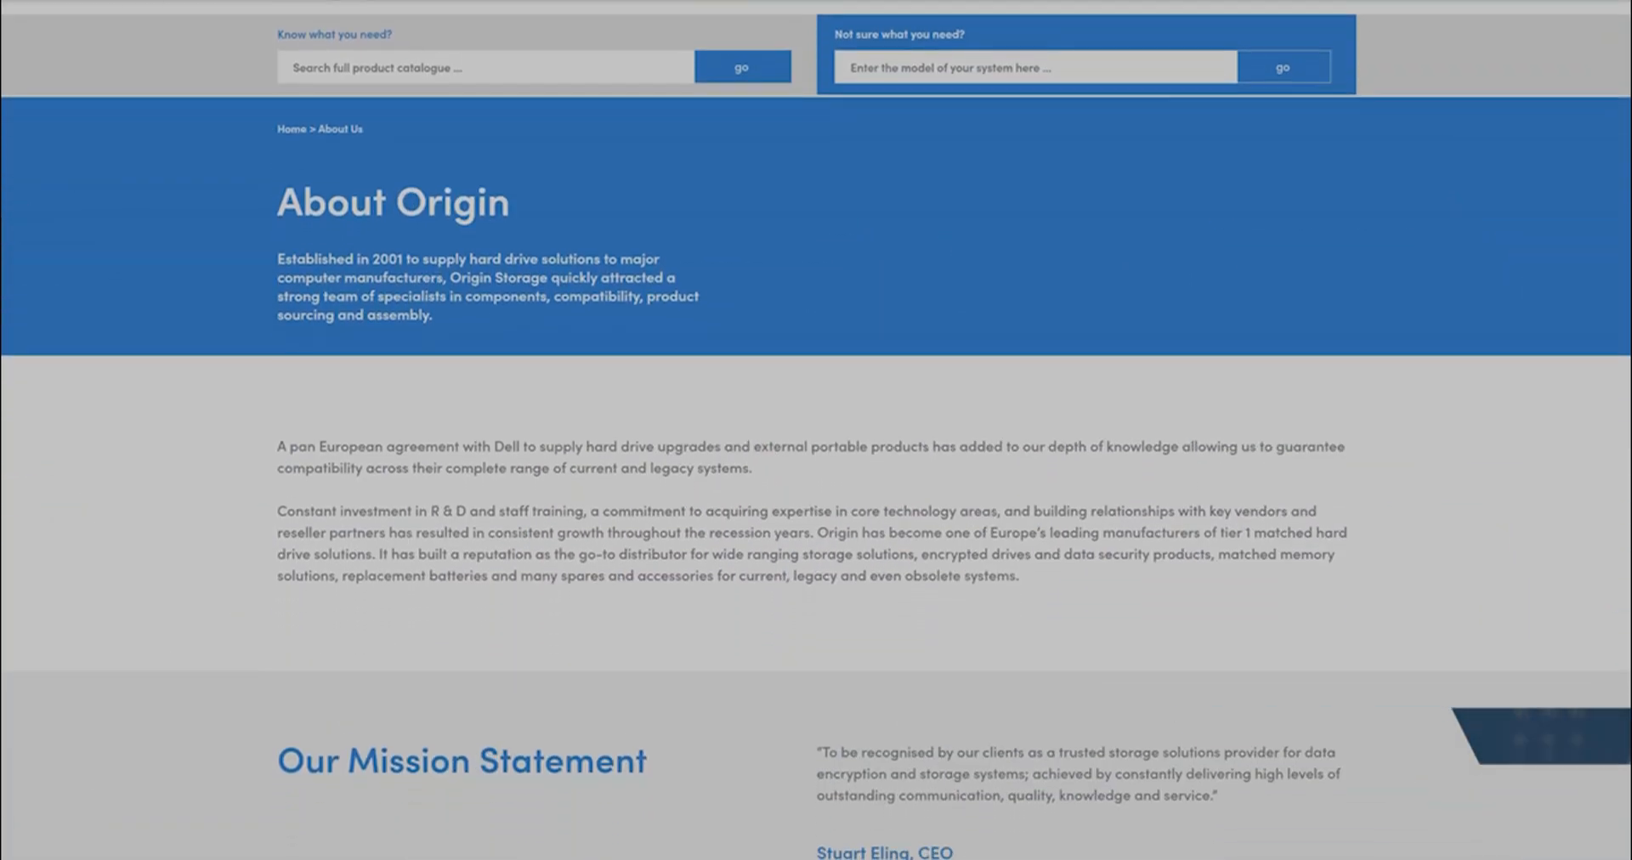
pyautogui.scroll(-3)
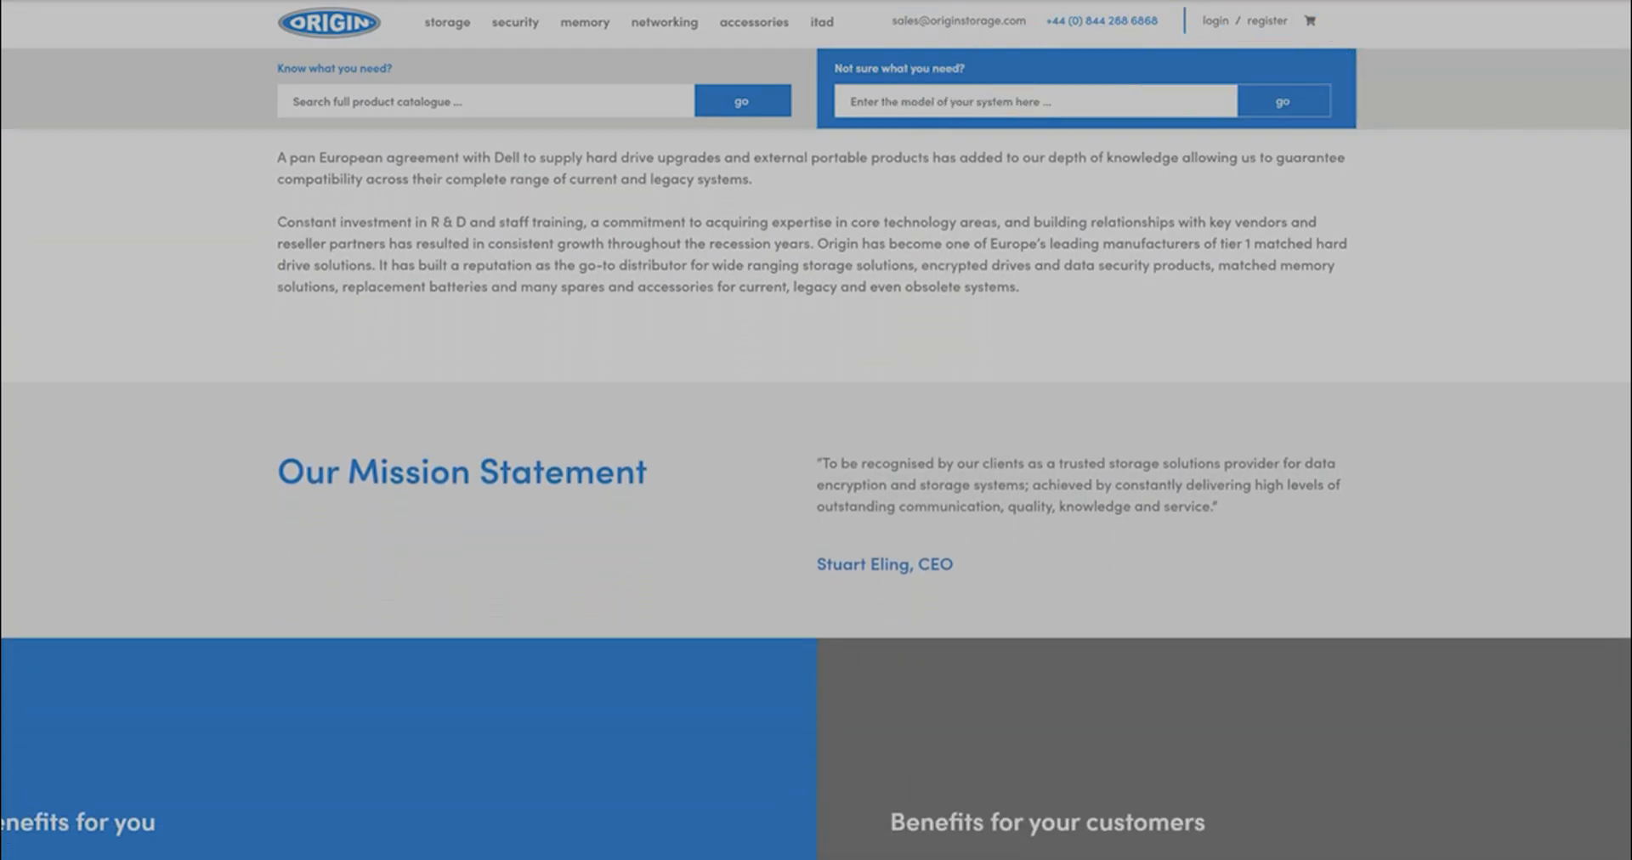
pyautogui.scroll(-3)
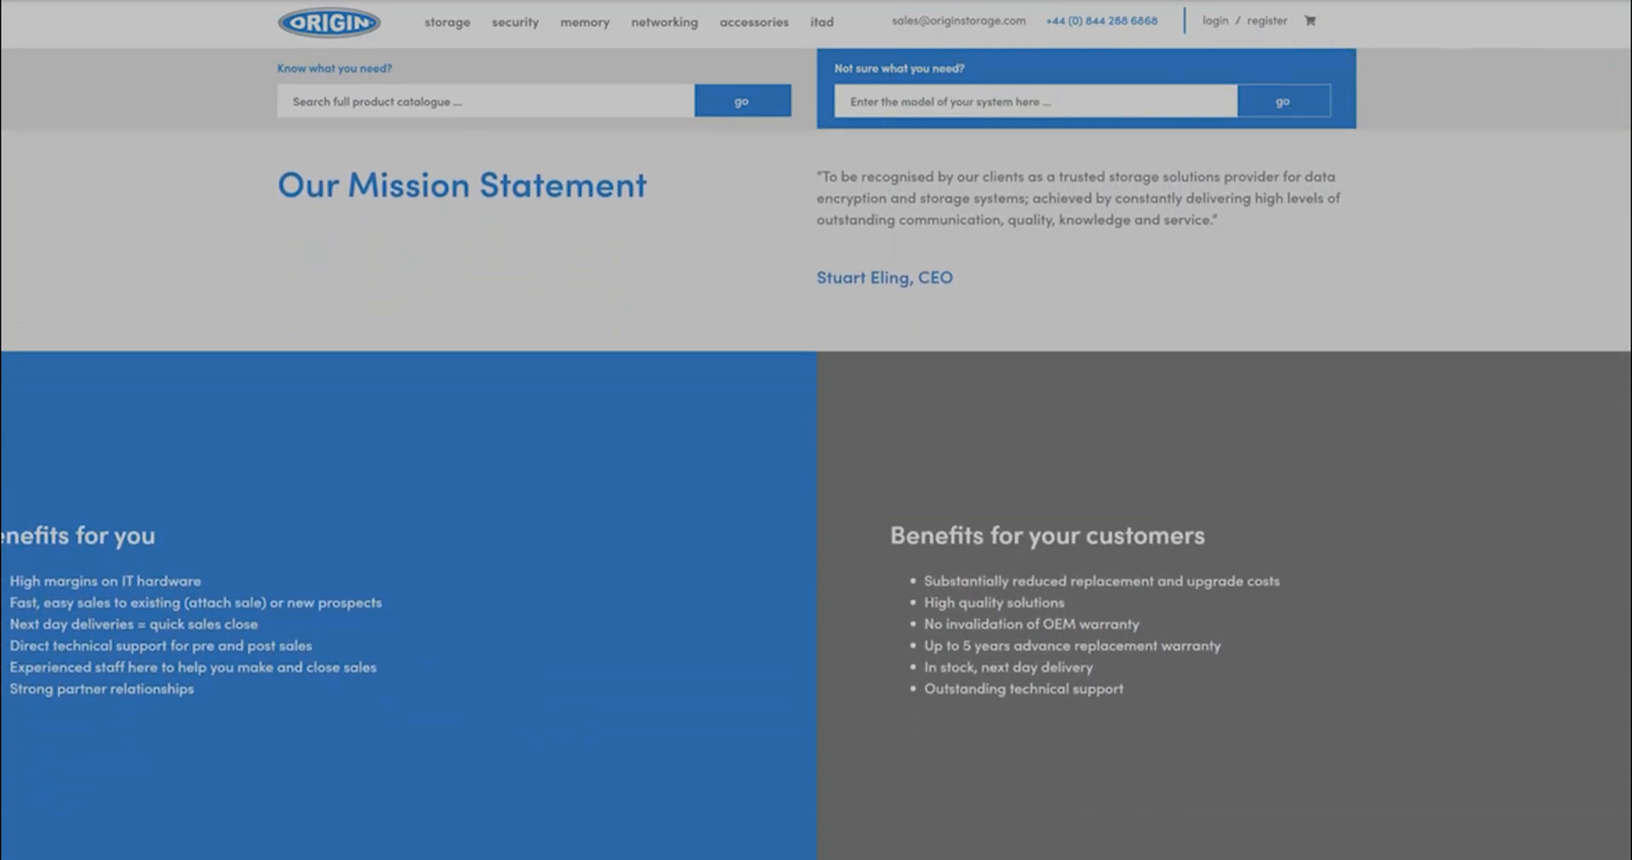
pyautogui.scroll(-3)
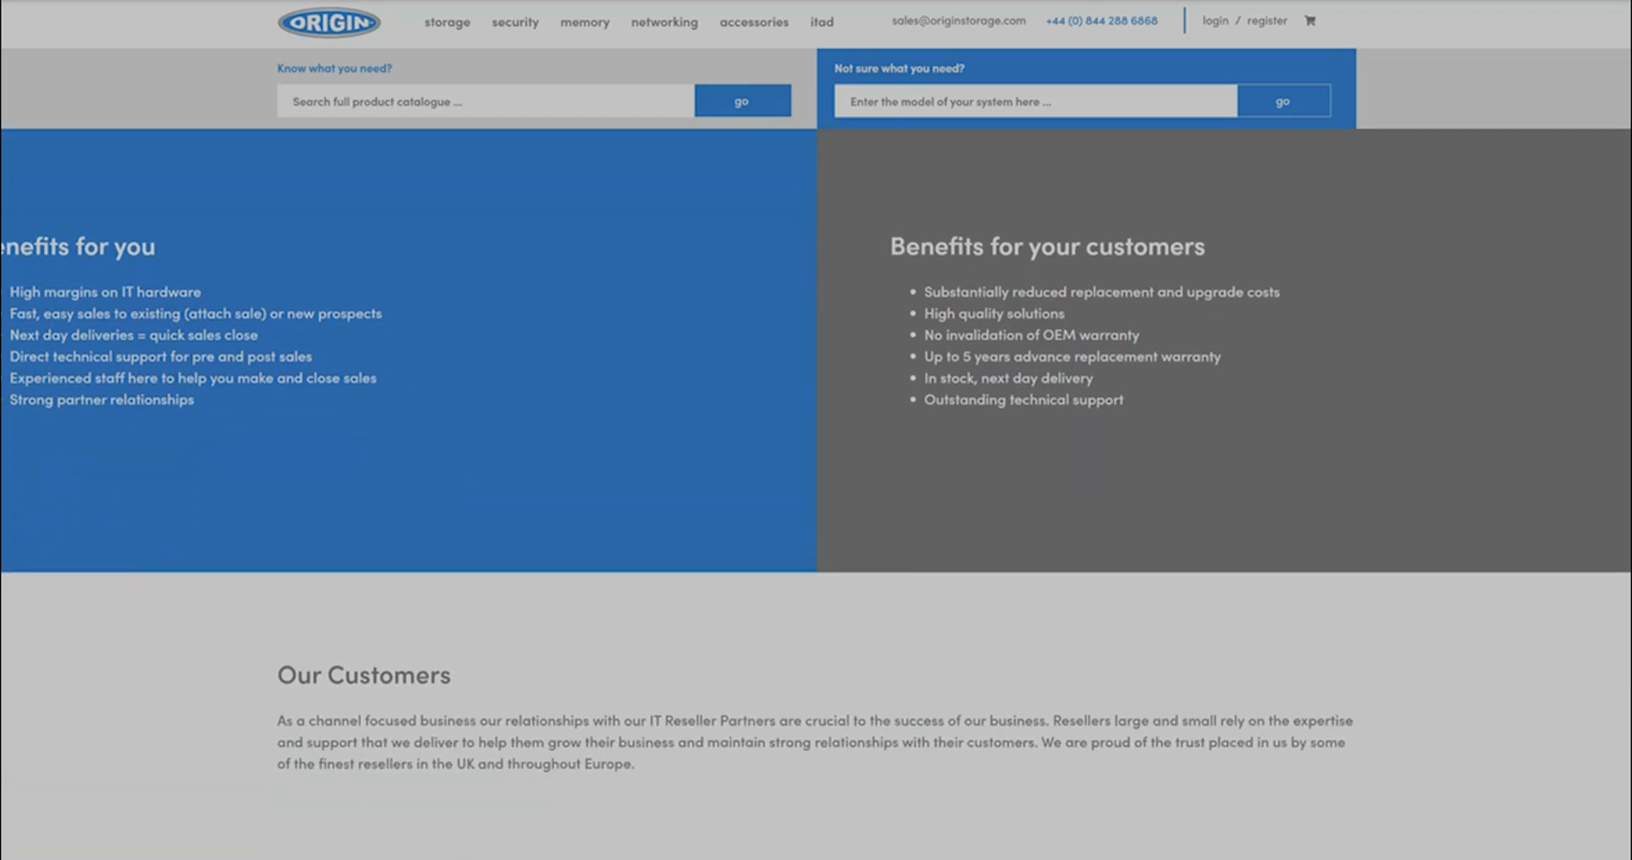
pyautogui.scroll(-3)
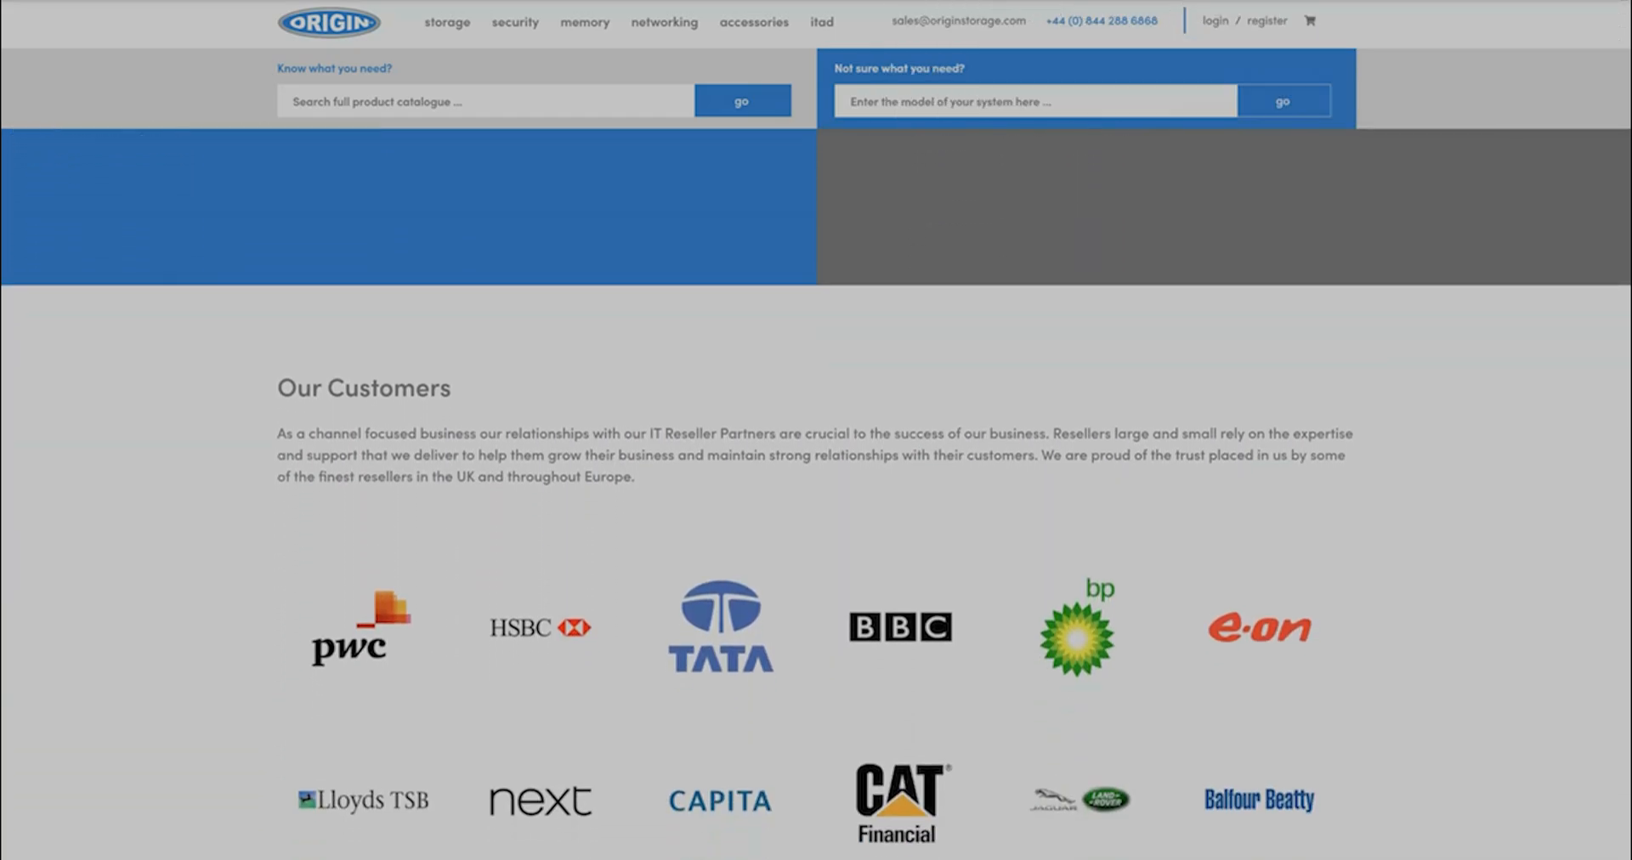
pyautogui.scroll(-3)
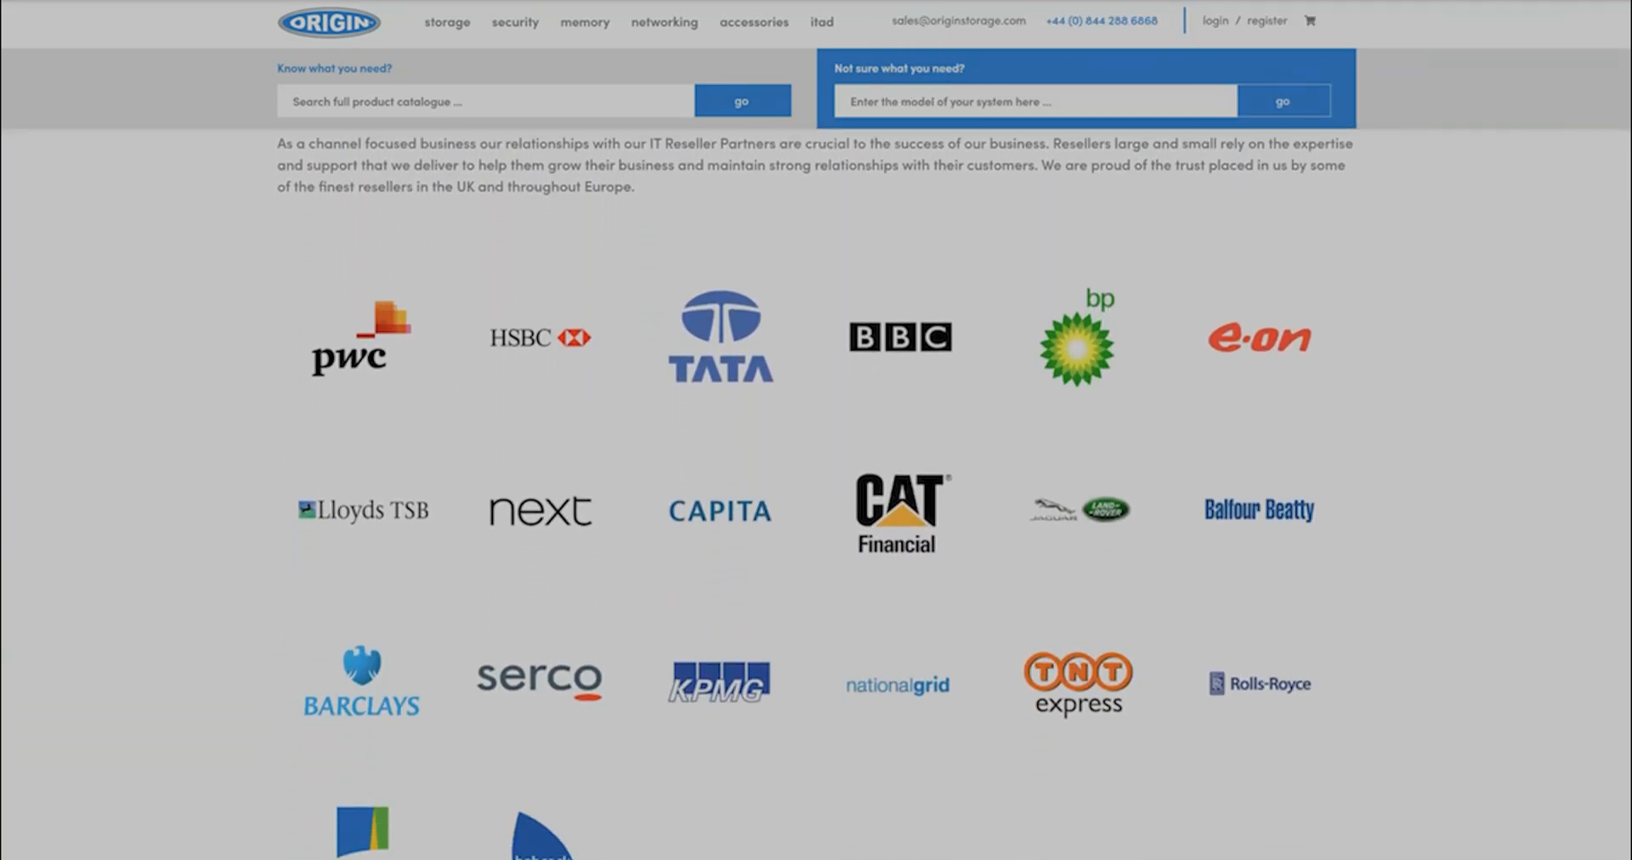
pyautogui.scroll(-3)
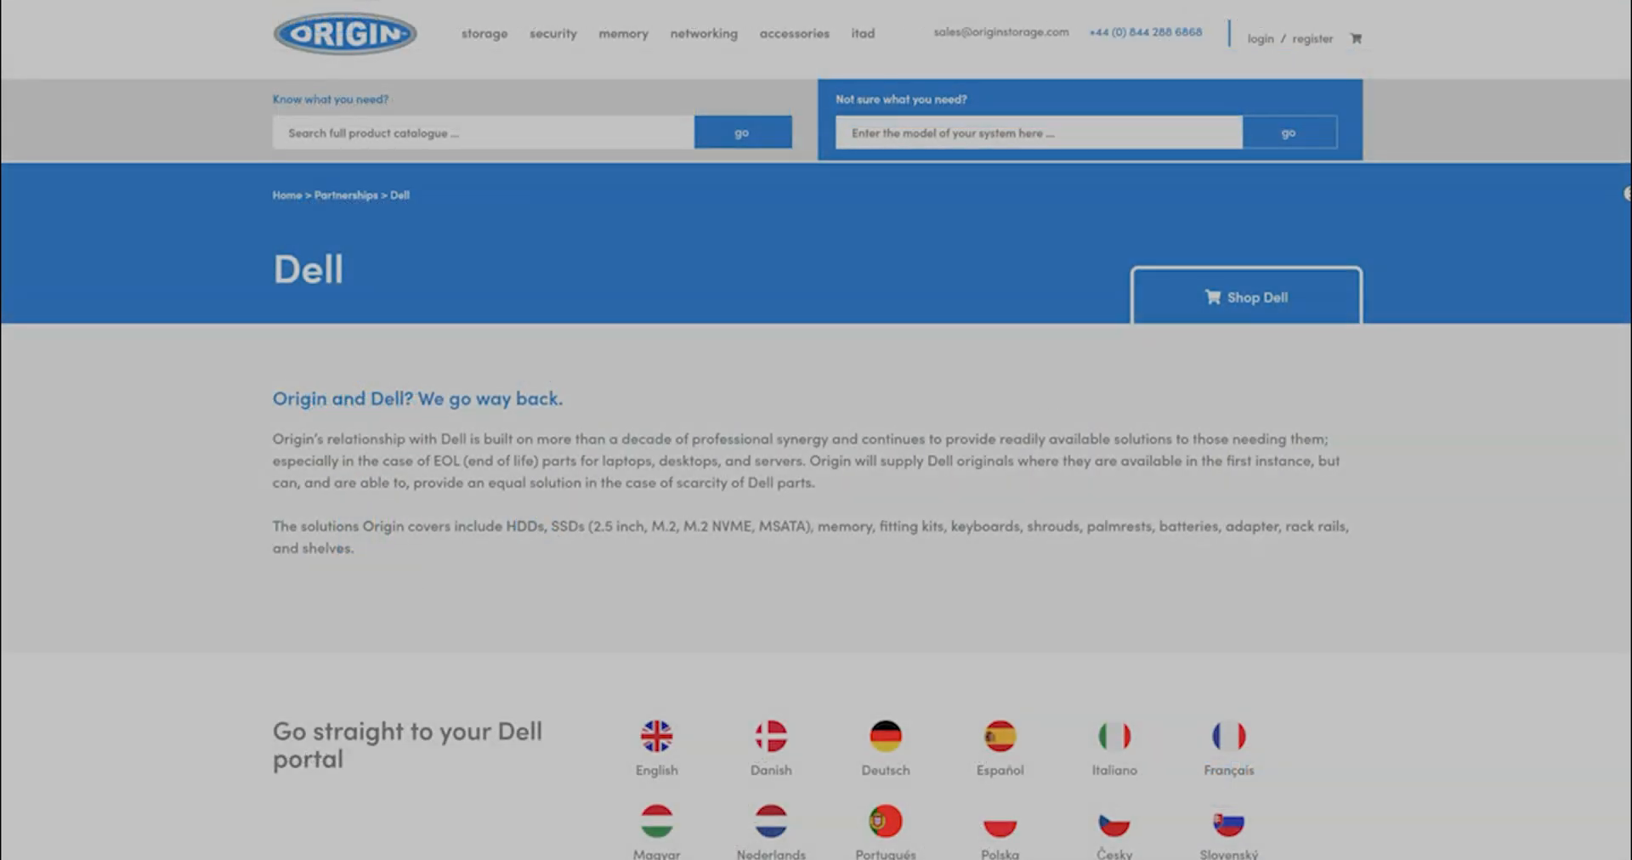
pyautogui.scroll(-3)
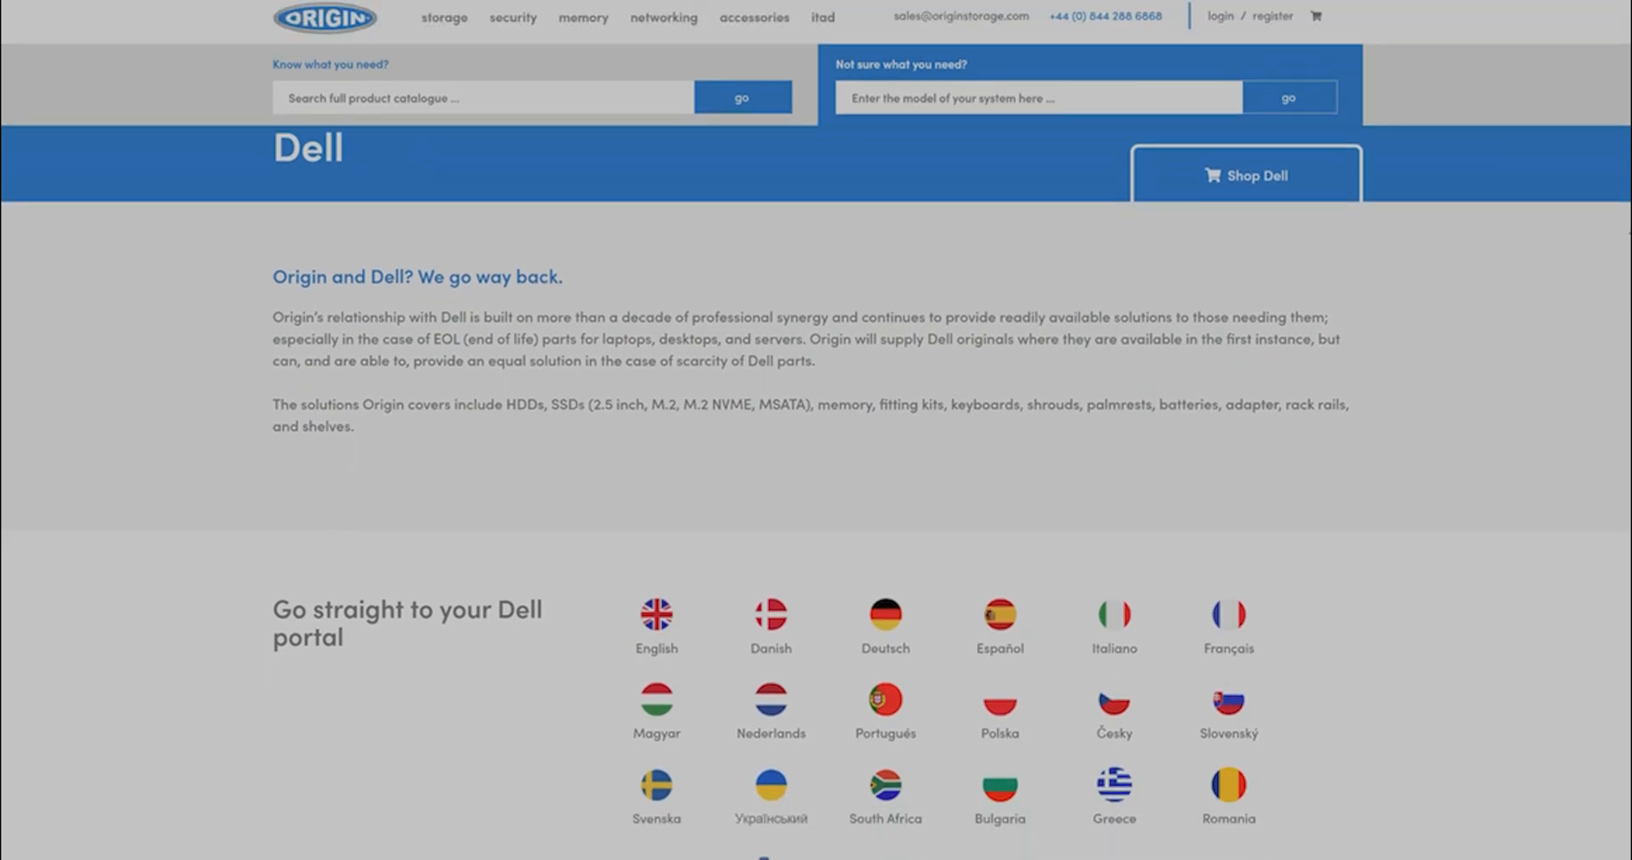
pyautogui.scroll(-3)
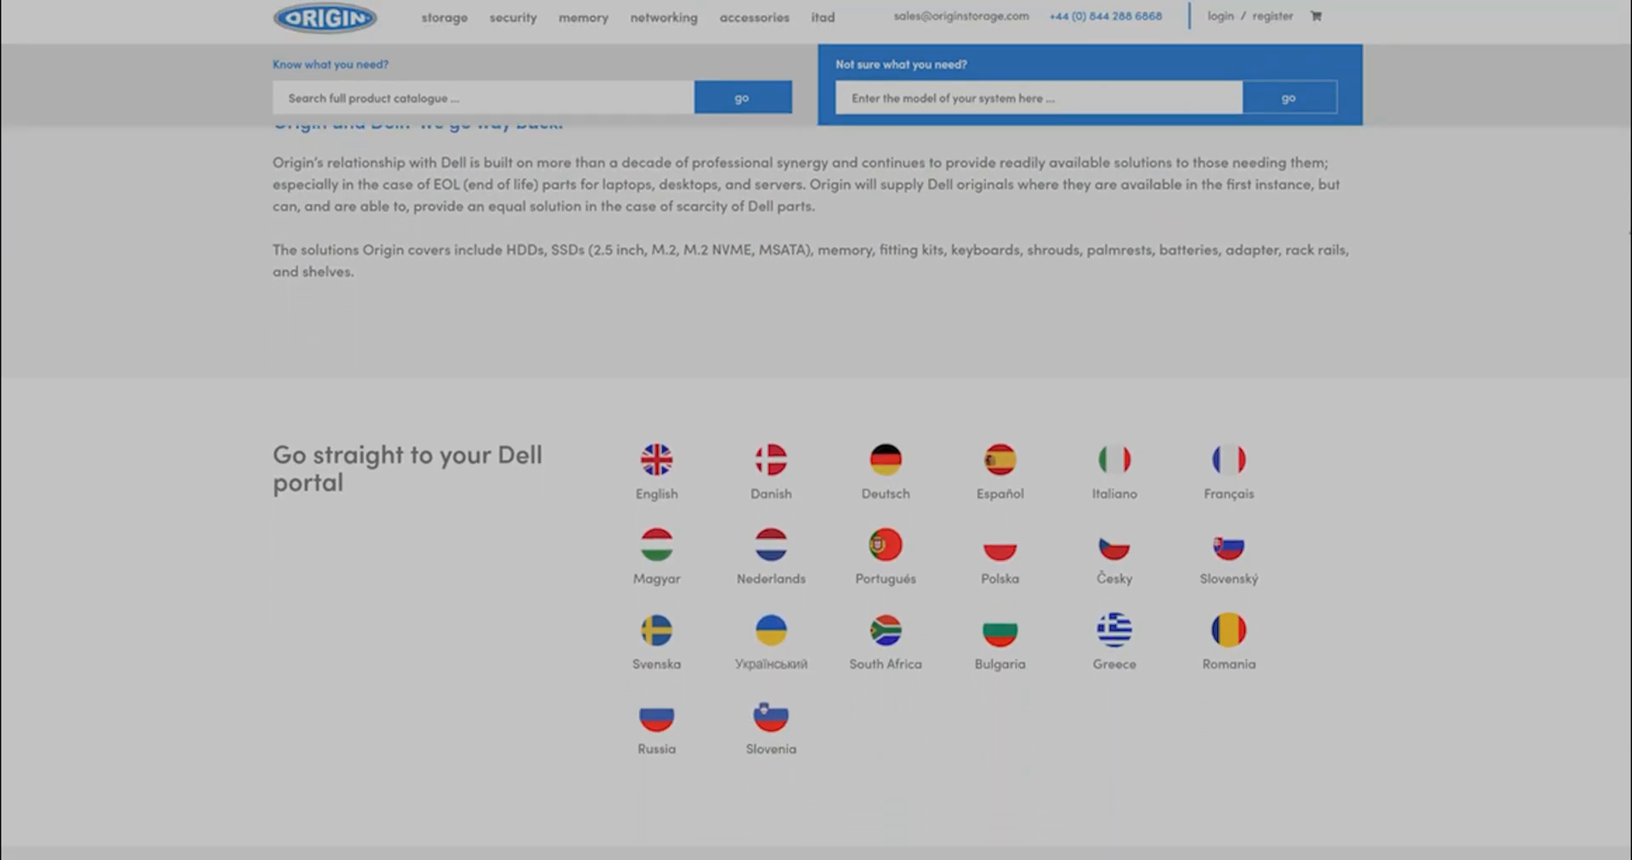
pyautogui.scroll(-3)
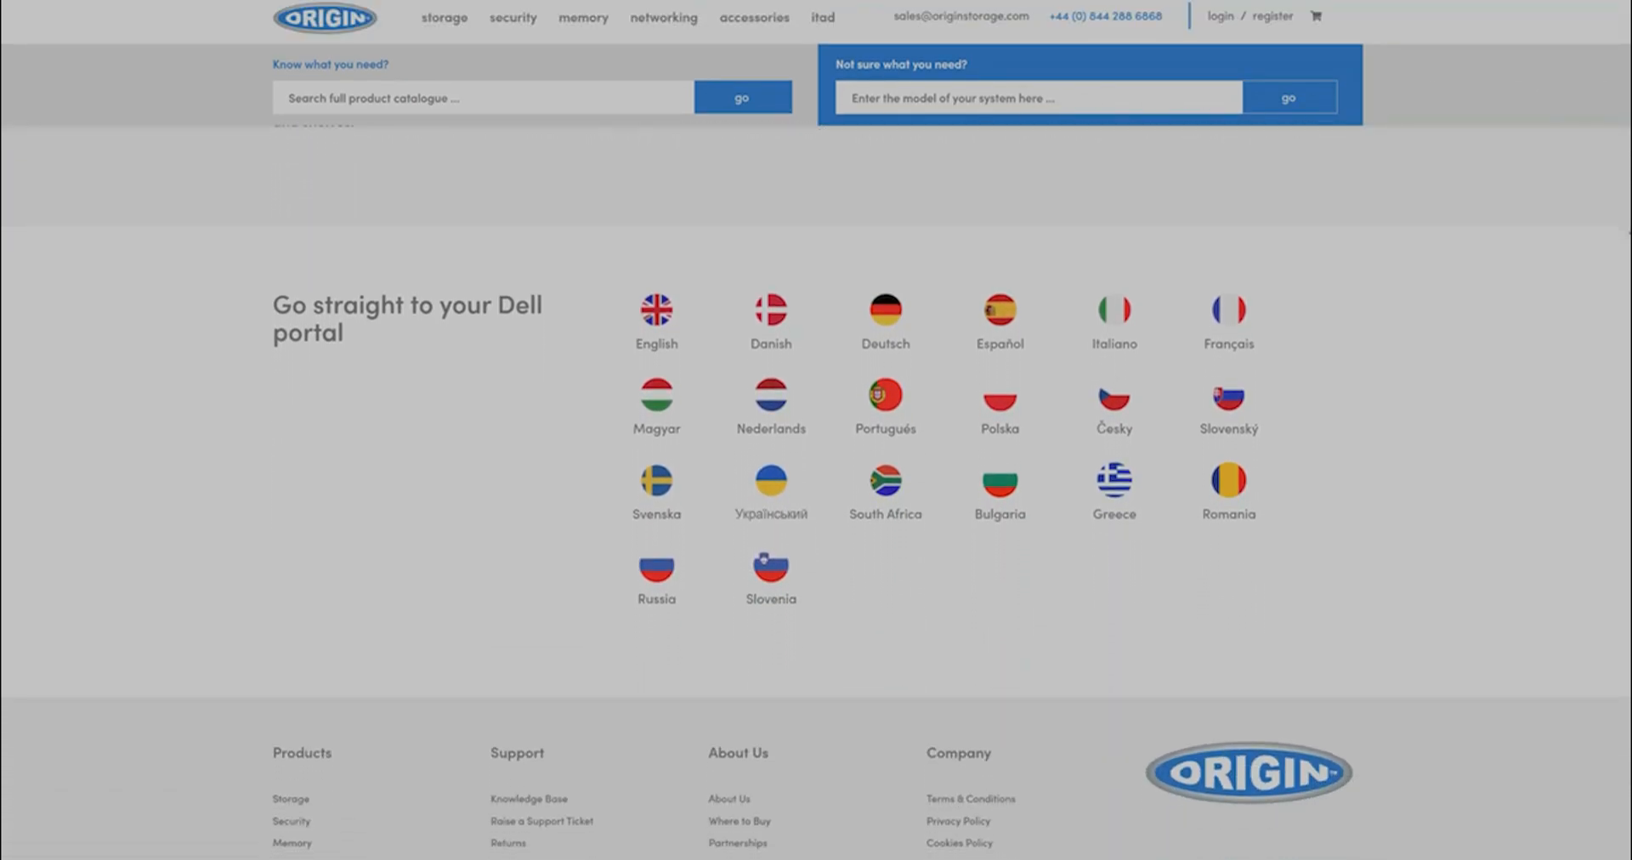
pyautogui.scroll(3)
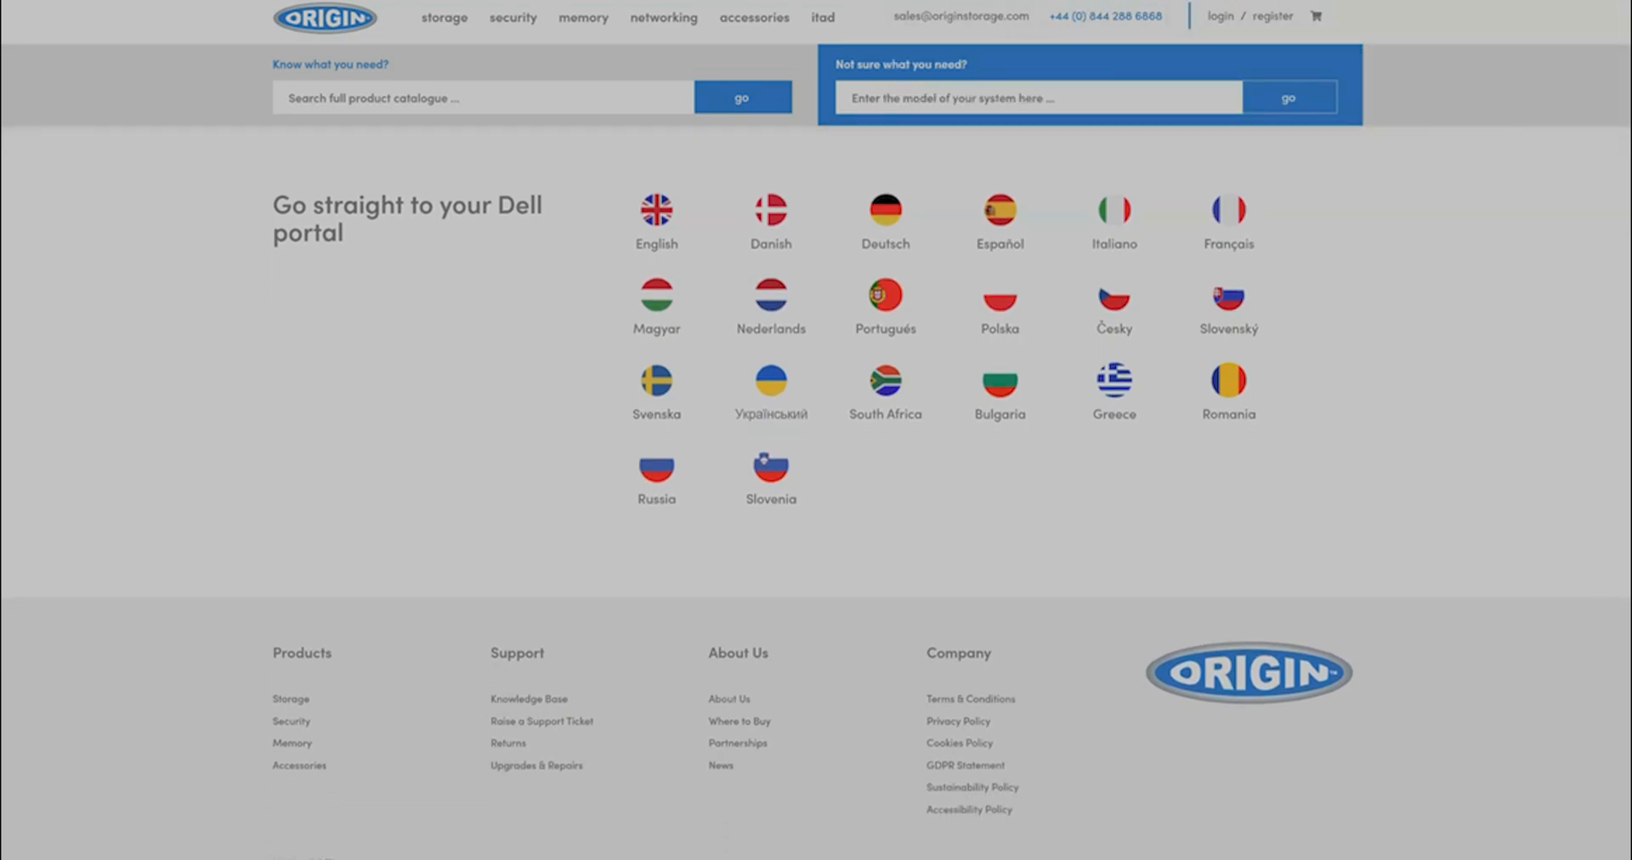